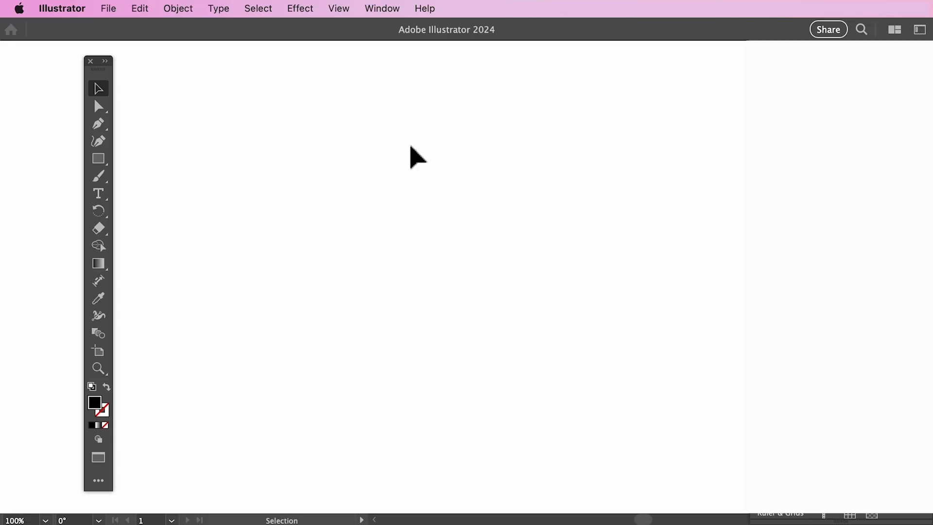
- Add a 'Hello' heading with a Lorem ipsum placeholder text block below it
click(98, 193)
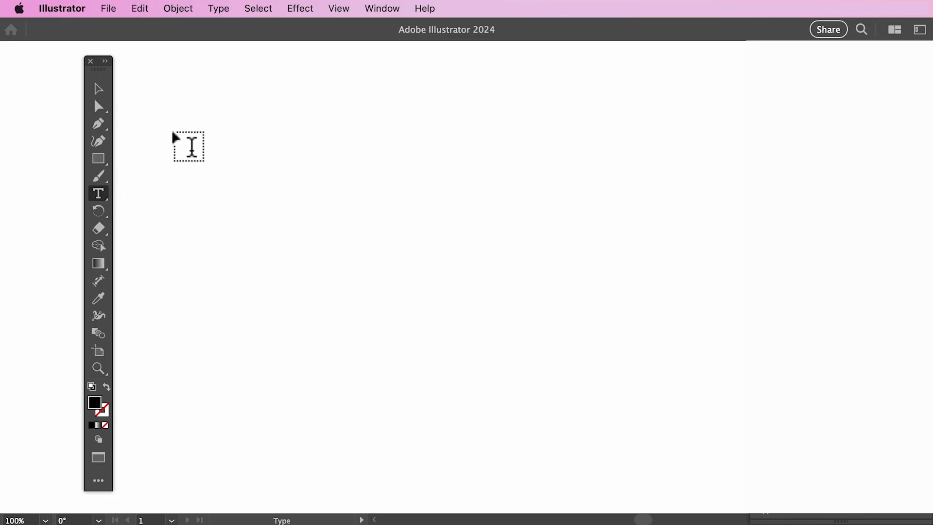
text(Lorem ipsum)
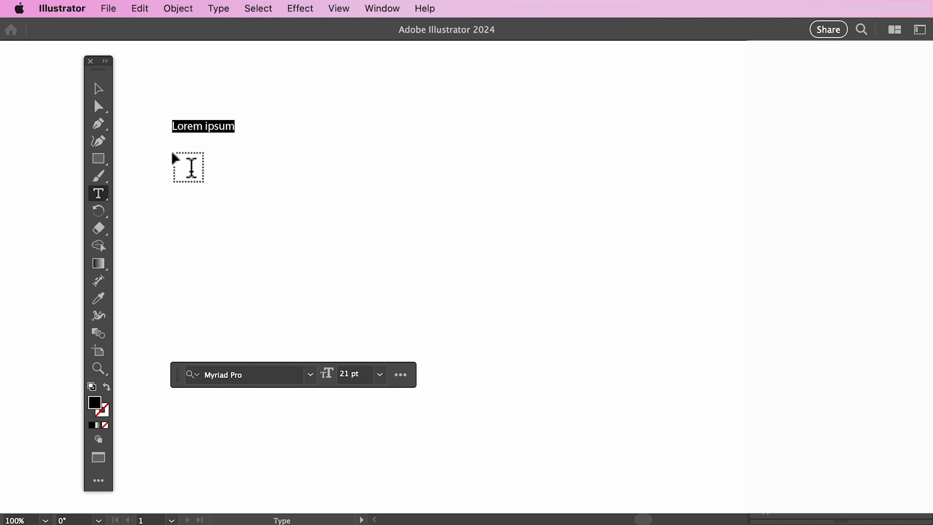
text(Hello)
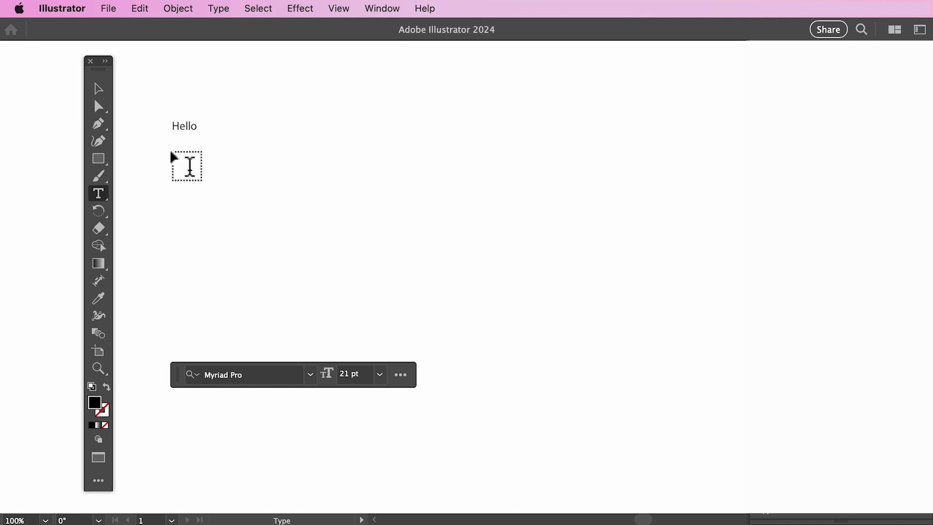
click(197, 126)
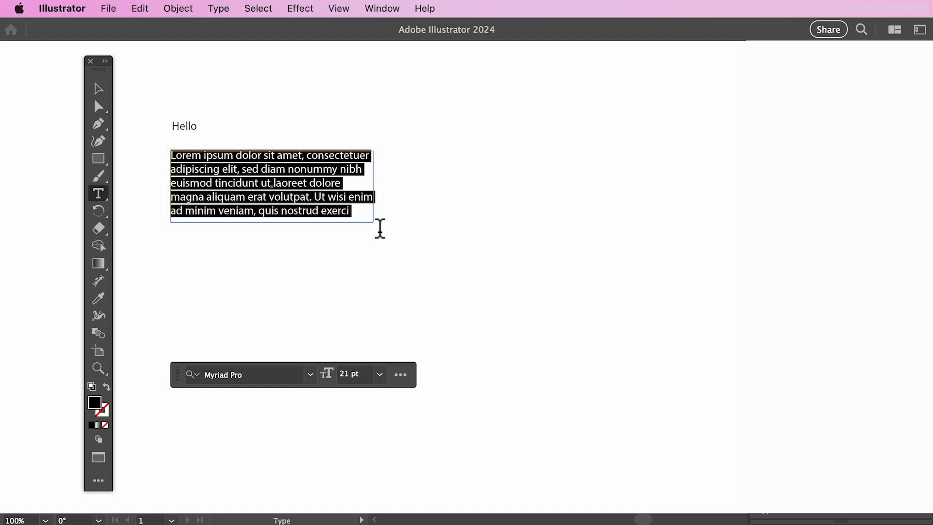
- Apply the orange swatch from the Swatches panel to the Lorem ipsum paragraph
click(375, 8)
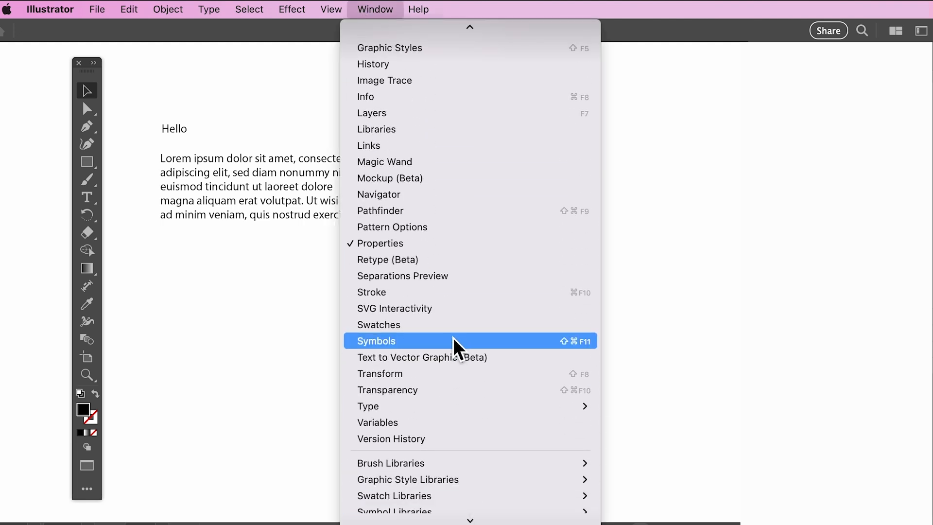
click(374, 341)
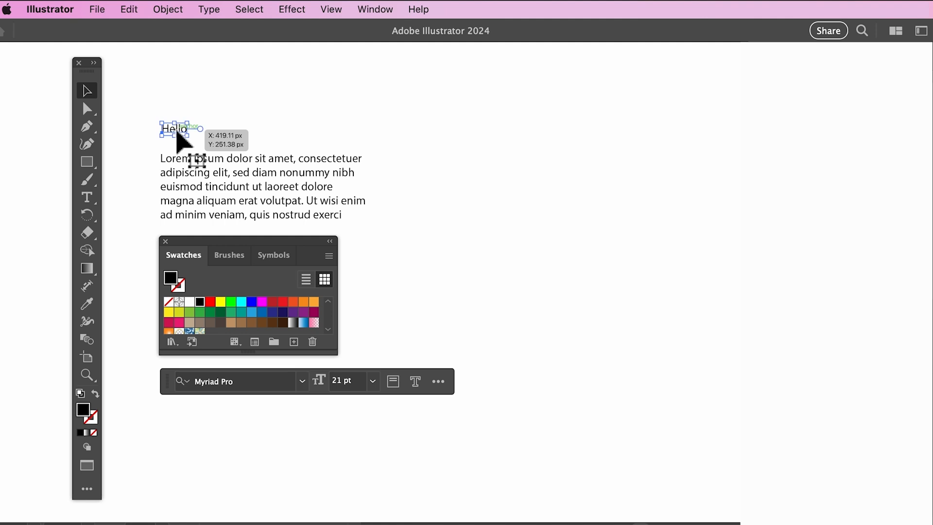
click(212, 302)
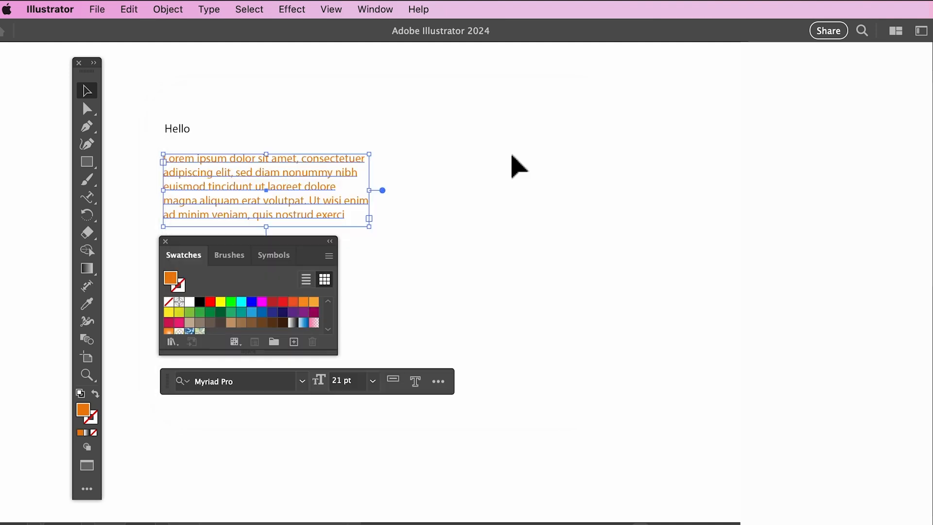
- Make 'Hello' red and set it in the 8 Heavy font at a larger size
click(375, 9)
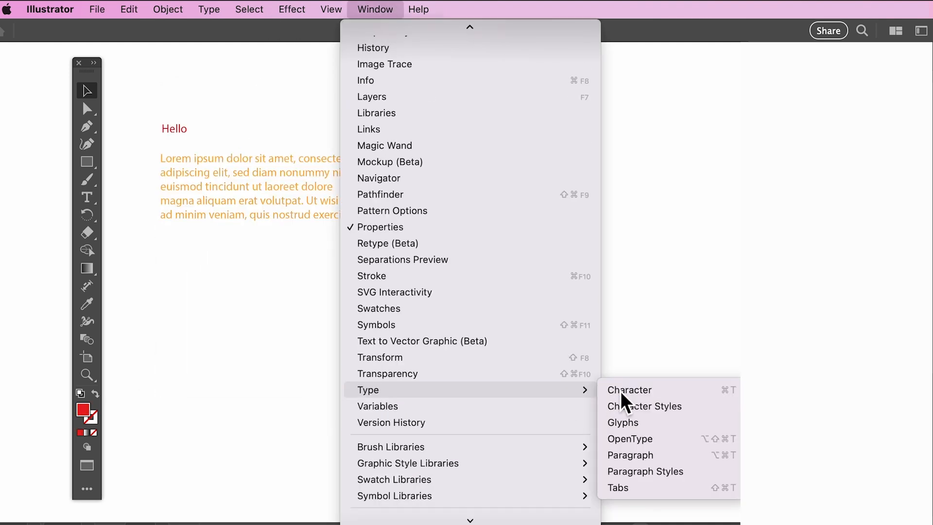
click(630, 390)
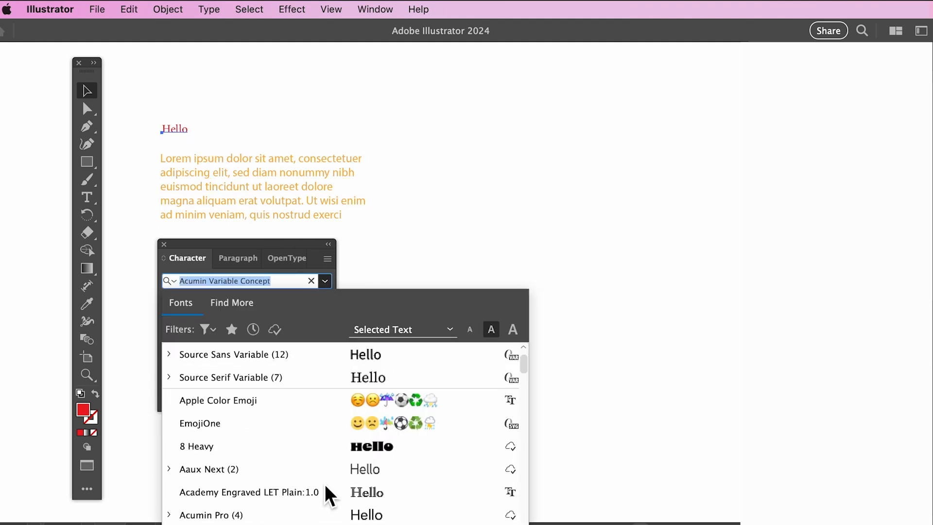
click(197, 446)
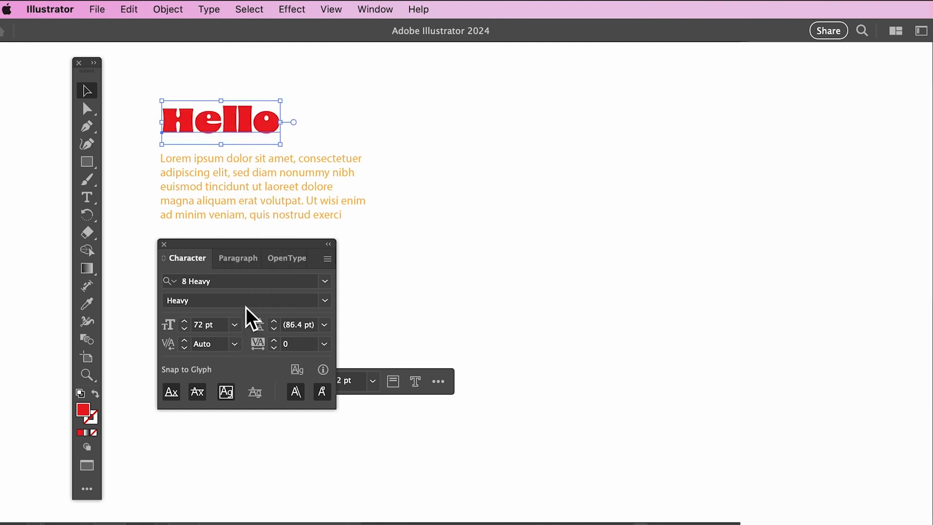
click(205, 324)
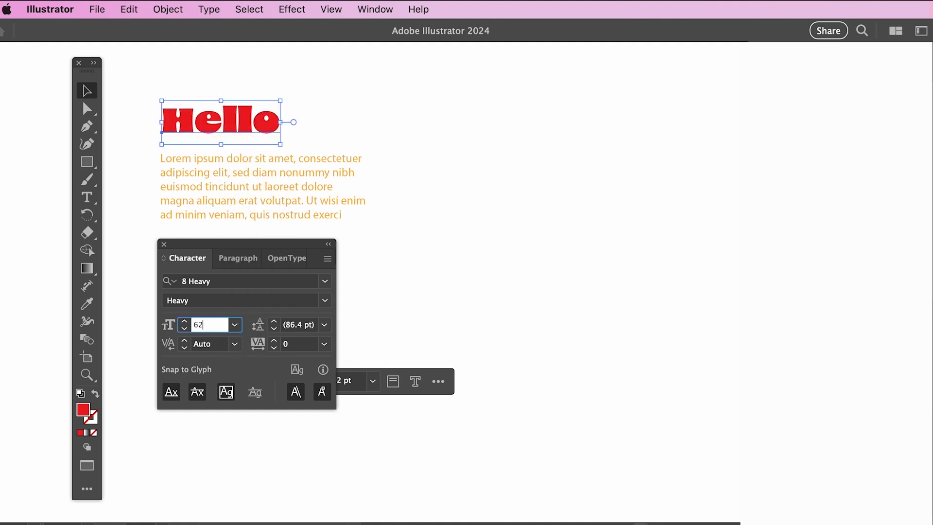
click(184, 320)
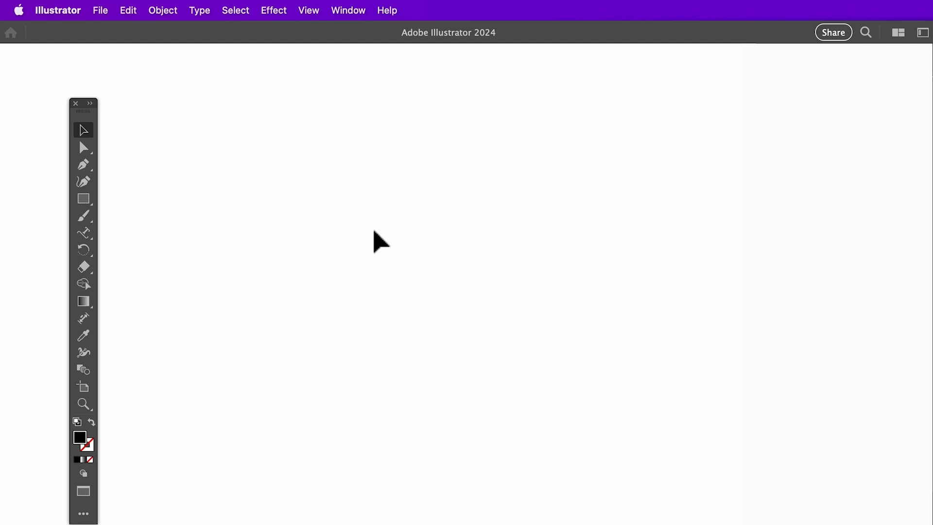
- Draw a perfect circle on the canvas with the Ellipse tool
click(83, 198)
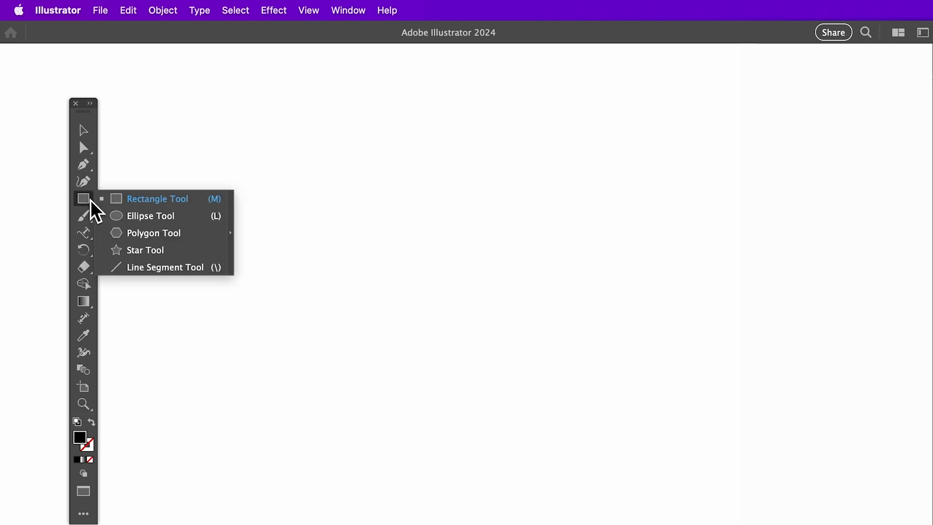
click(151, 215)
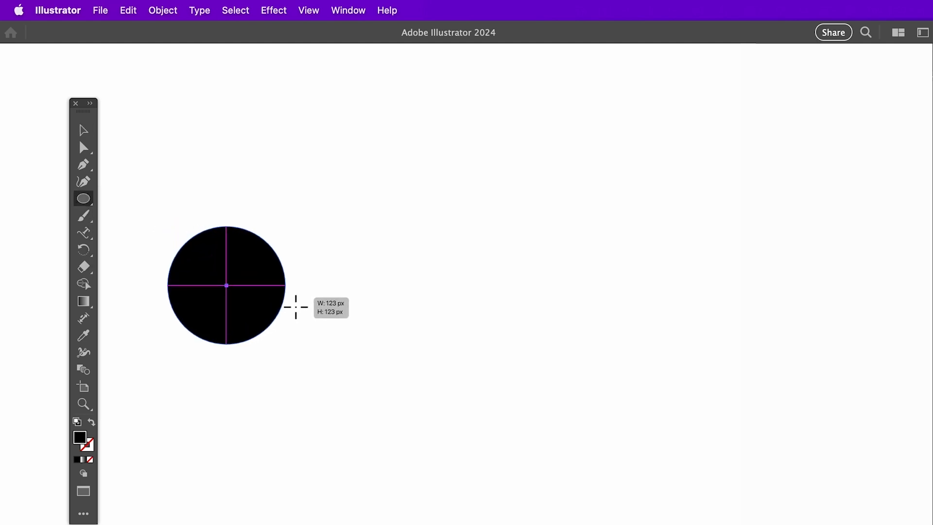
click(83, 232)
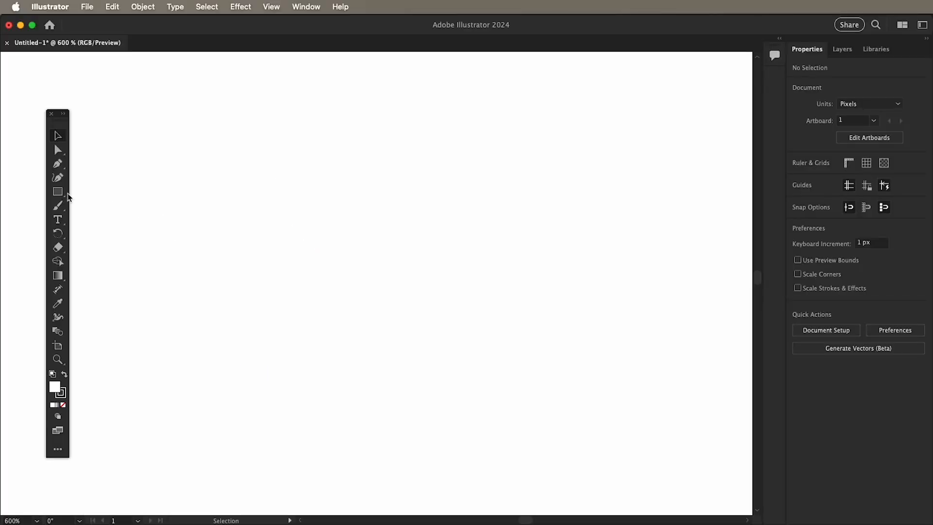
- Draw a square frame and fill it with a vector graphic generated from the prompt 'hotdog'
click(58, 191)
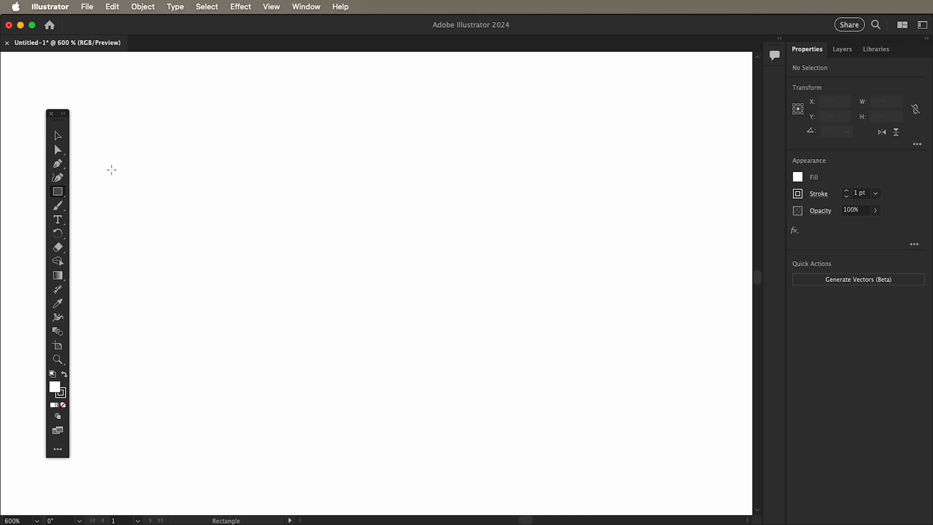
drag(98, 165, 209, 274)
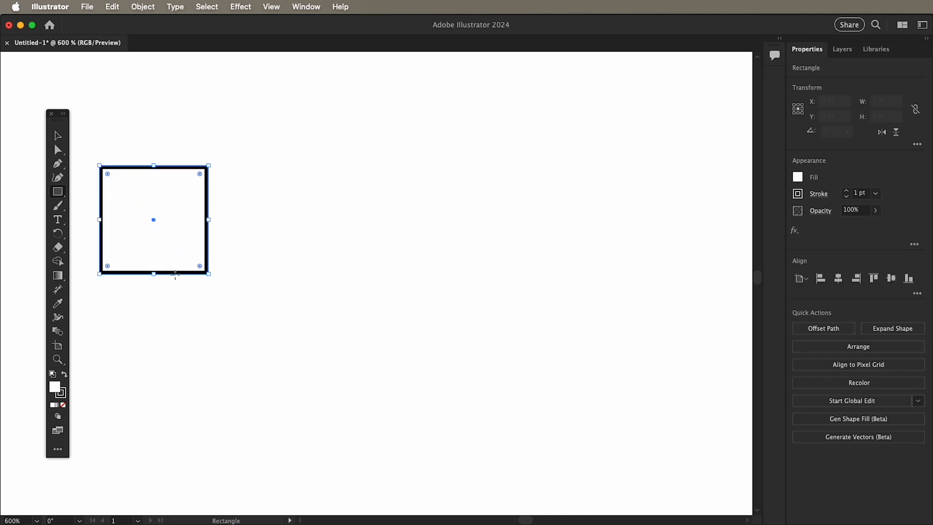
click(87, 6)
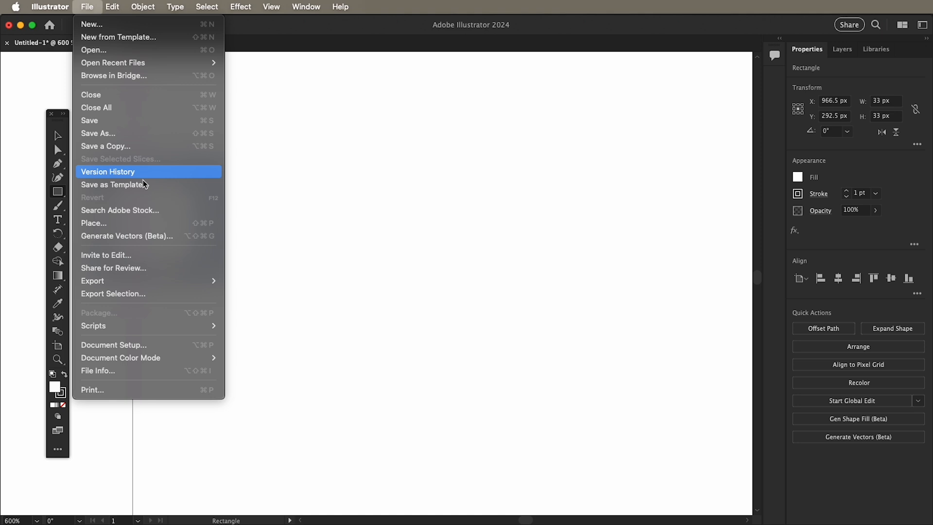
click(127, 236)
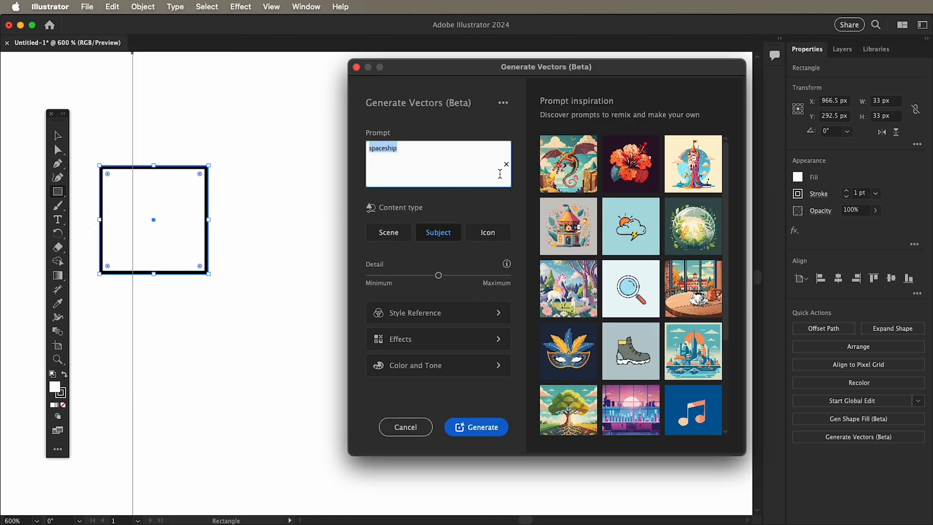
click(507, 164)
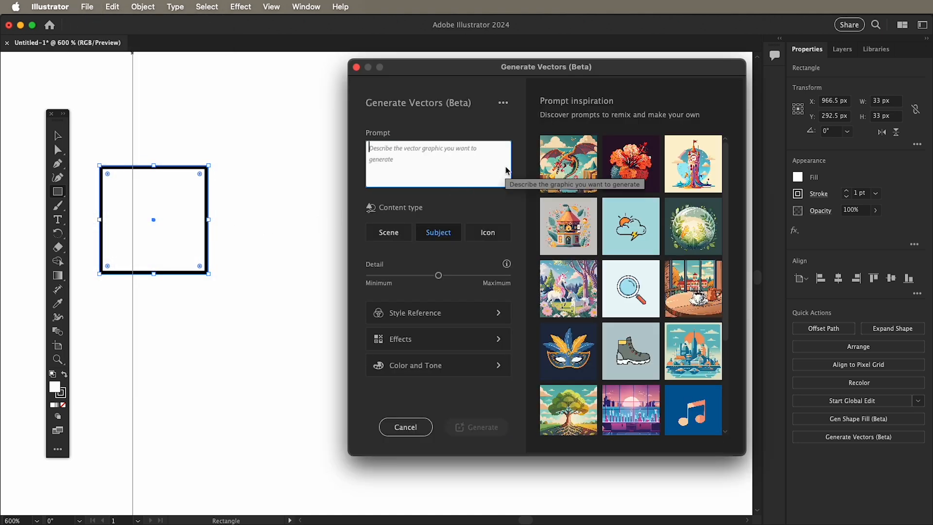
text(hotdog)
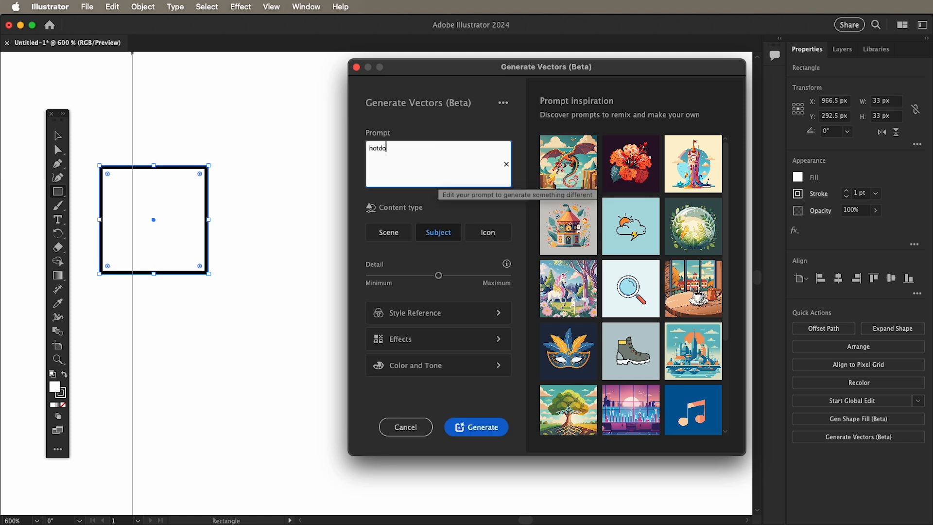
click(475, 427)
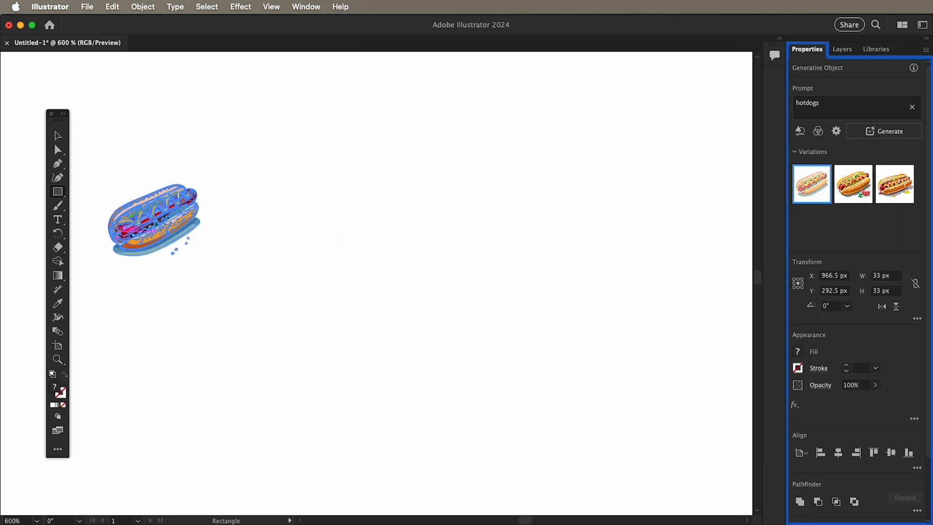
click(154, 220)
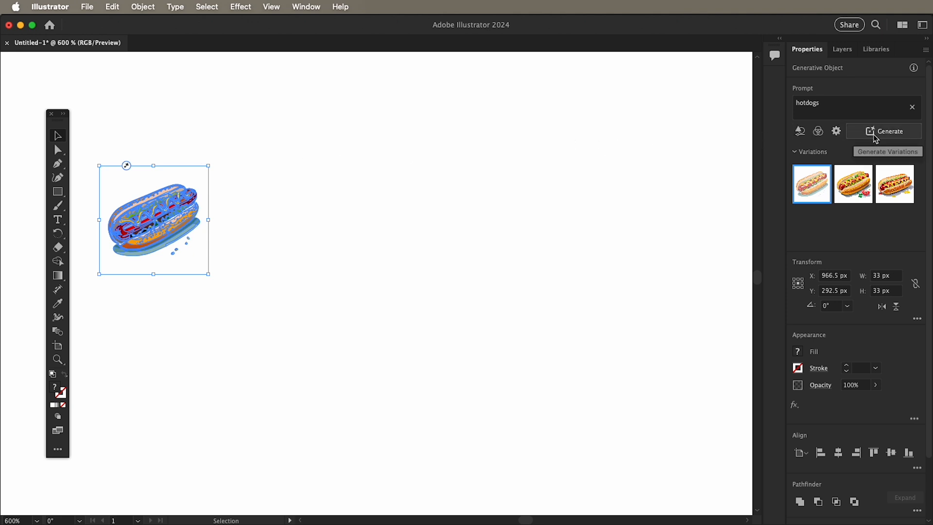
click(888, 131)
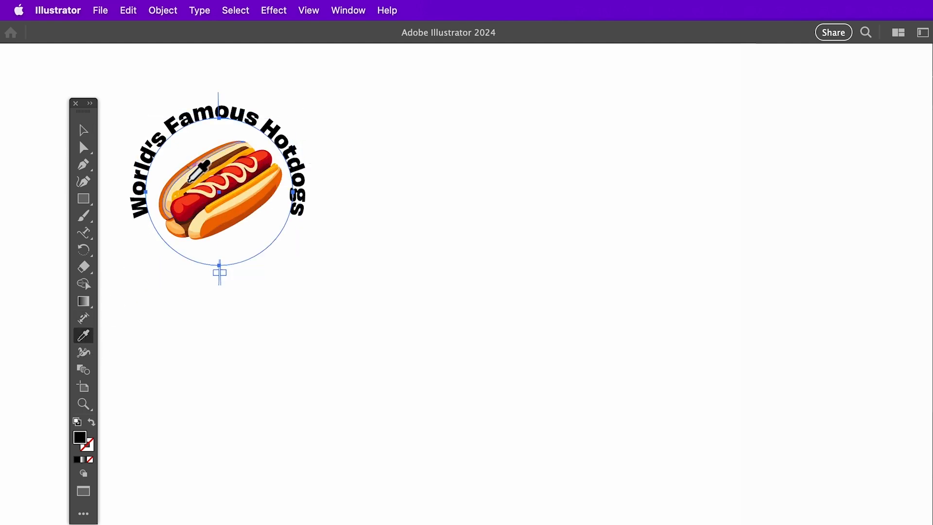
- Sample the hotdog's orange with the Eyedropper onto the curved text
click(210, 178)
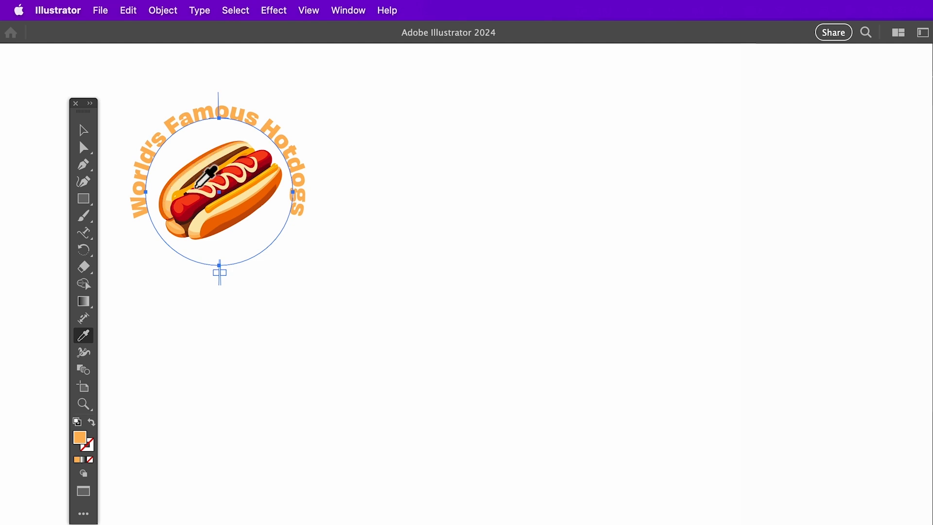